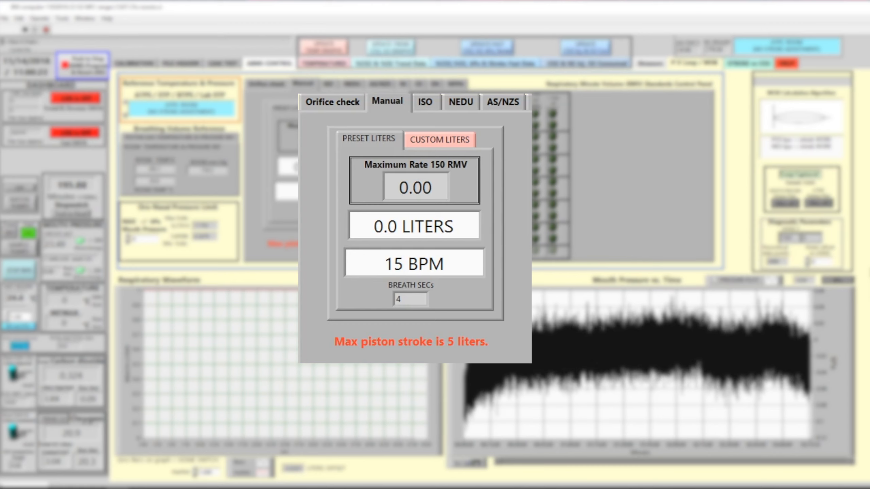
Switch the control panel to the ISO Rate Selection table, with zero RMV (stop breathing) selected.
left_click(425, 102)
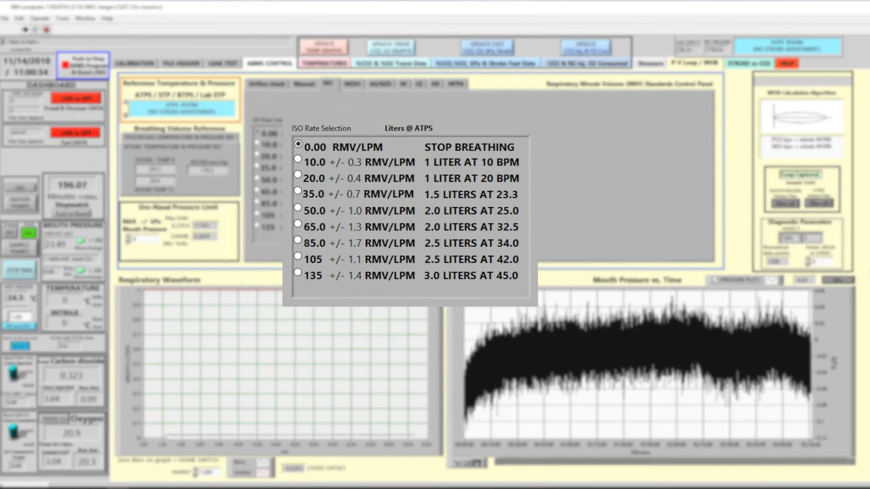